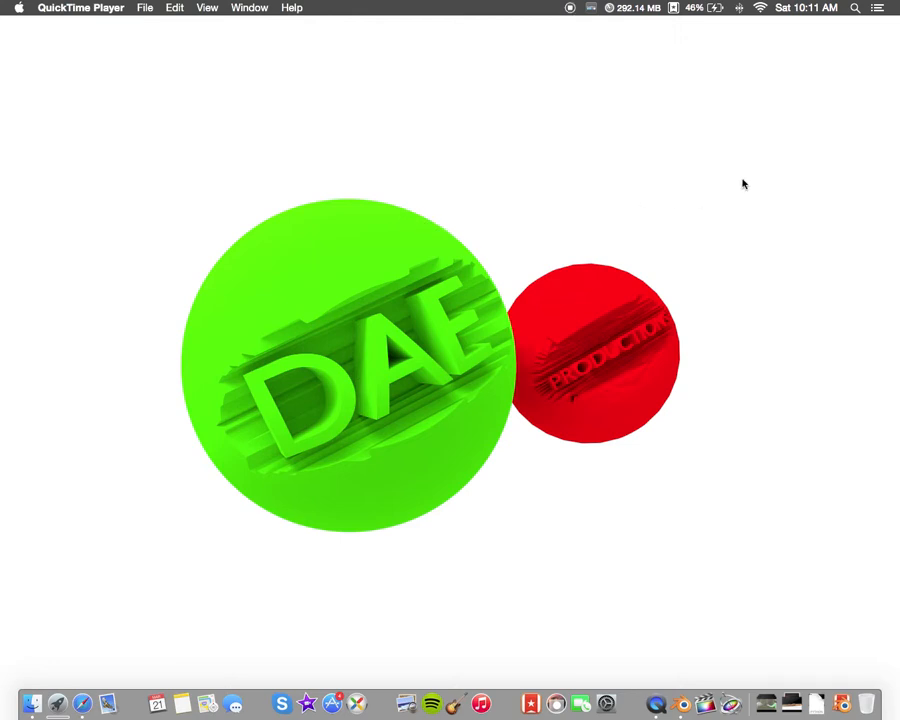
pyautogui.moveTo(518, 378)
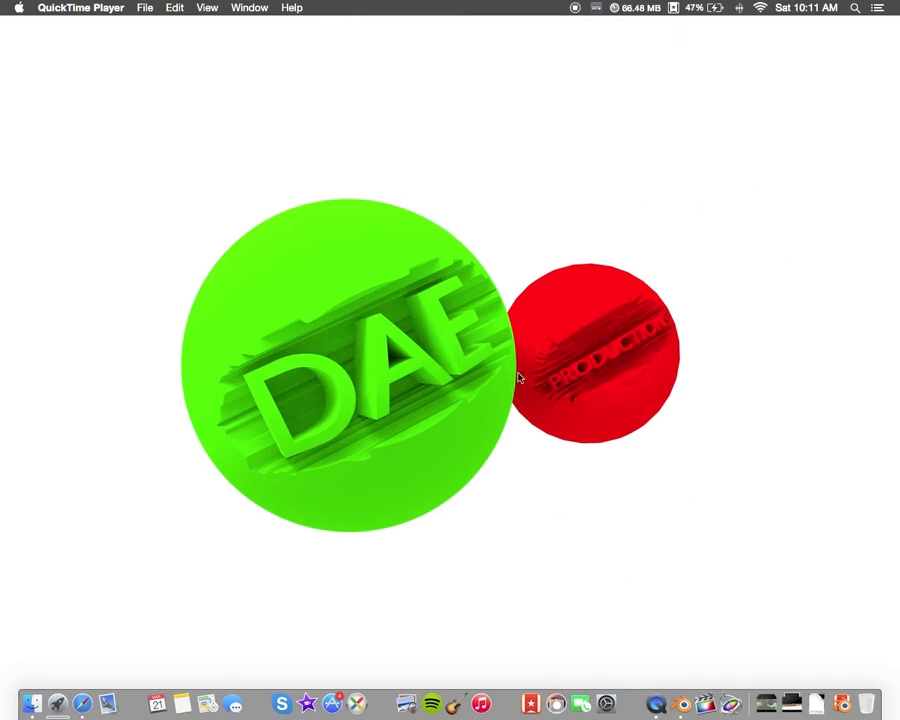
pyautogui.moveTo(312, 120)
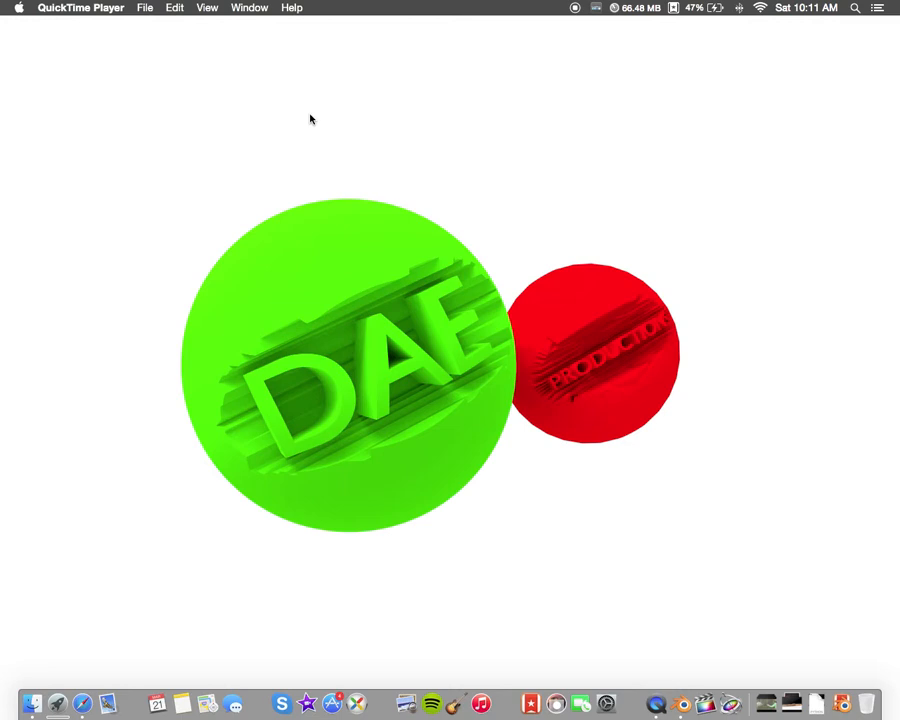
pyautogui.moveTo(684, 704)
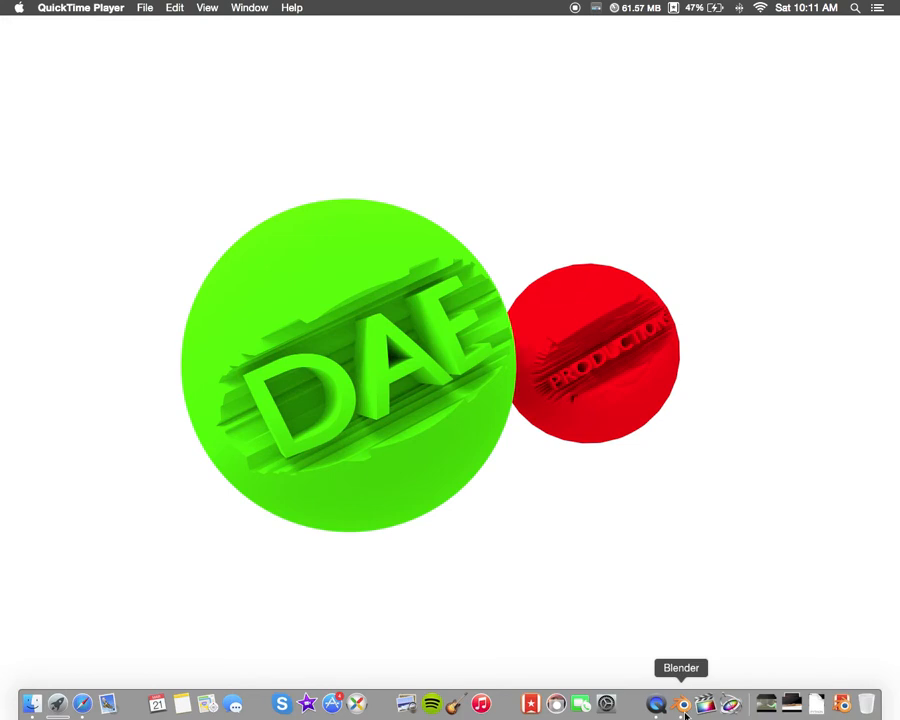
# - Launch Blender from the Dock so the default cube scene loads
pyautogui.click(680, 704)
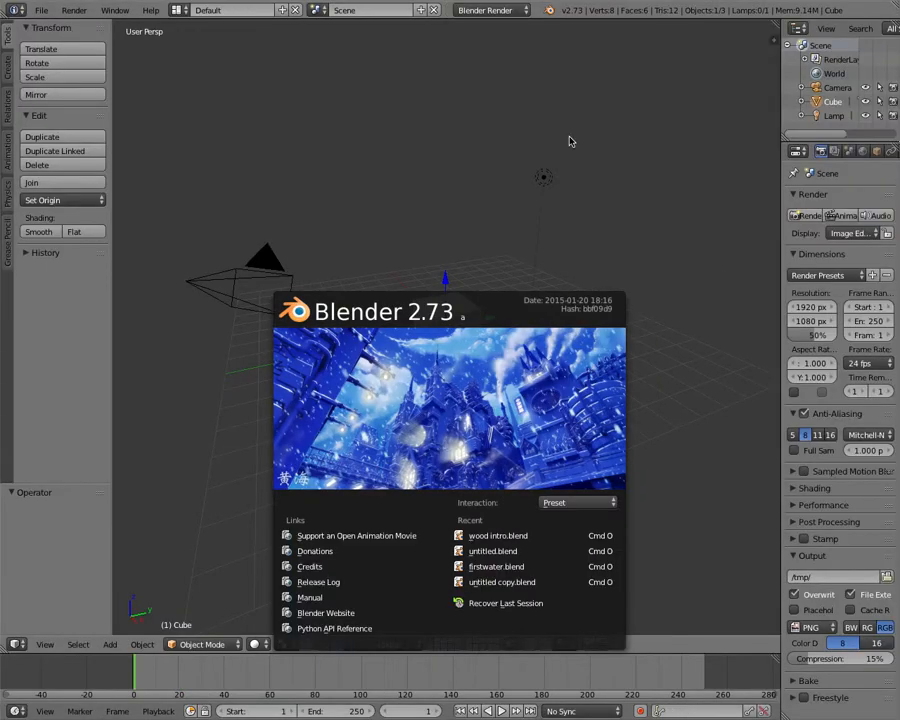
pyautogui.moveTo(280, 404)
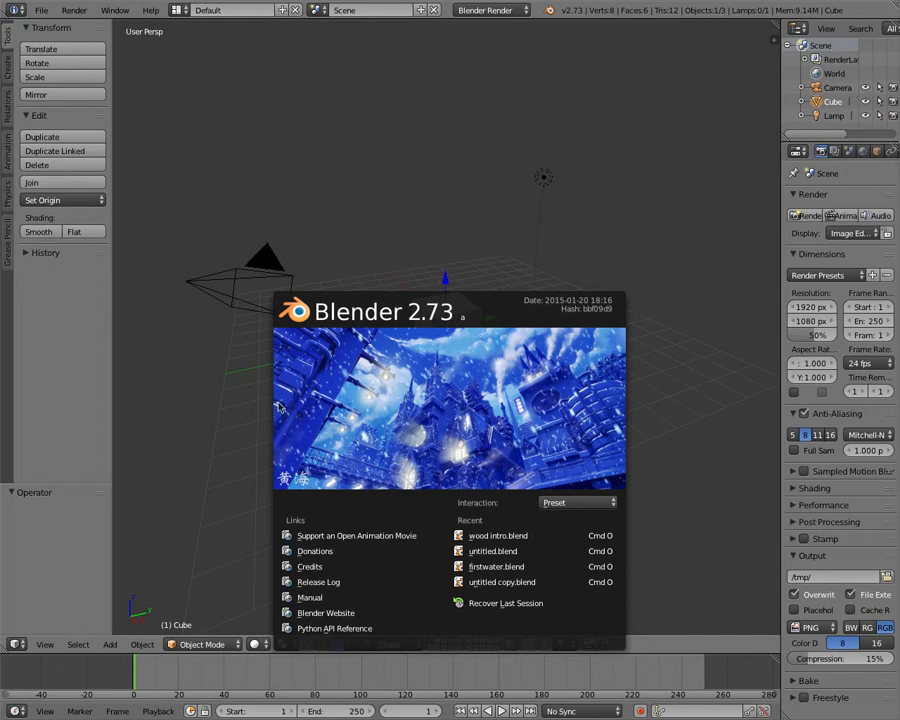
pyautogui.moveTo(428, 390)
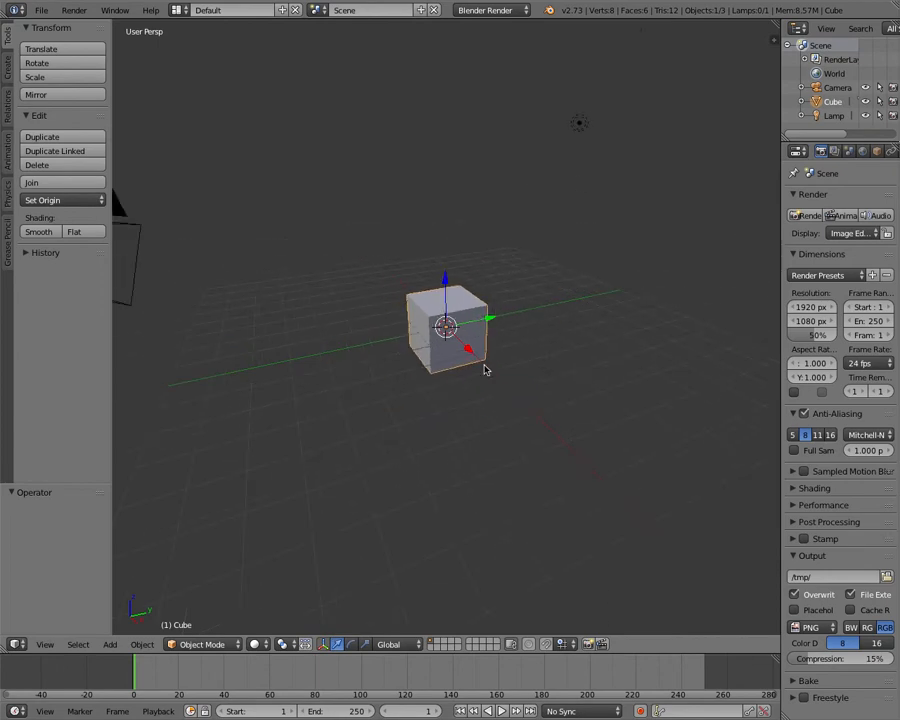
pyautogui.moveTo(484, 370); pyautogui.dragTo(466, 356)
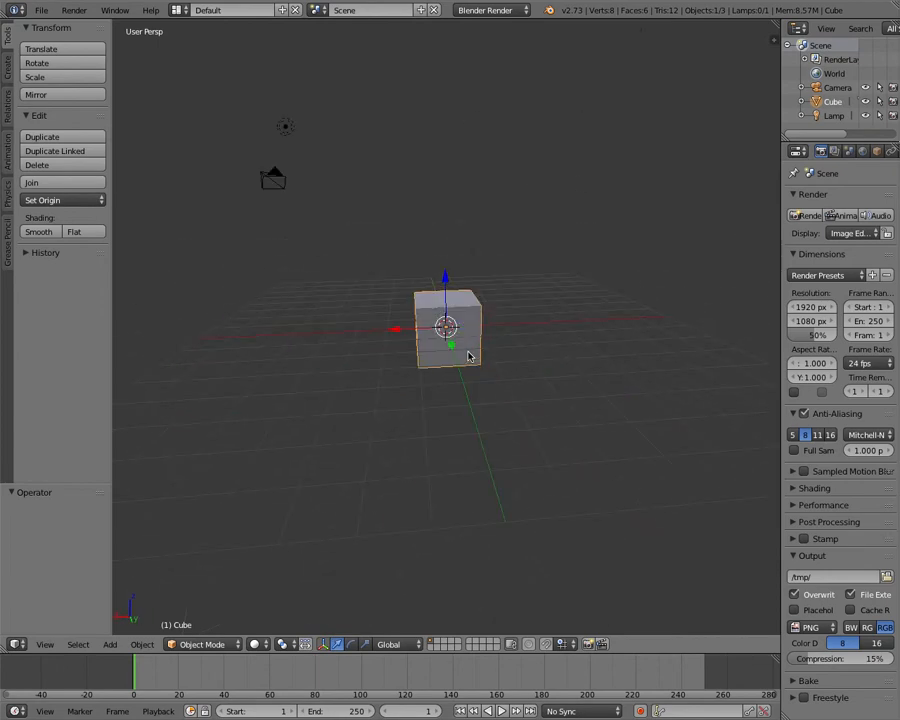
pyautogui.moveTo(444, 330); pyautogui.dragTo(470, 356)
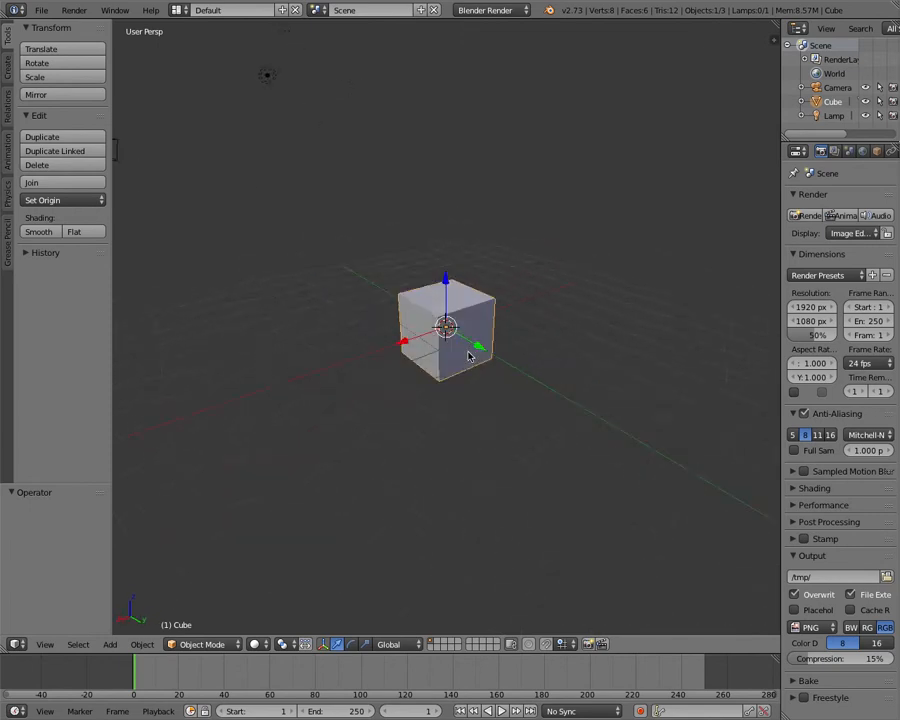
pyautogui.moveTo(470, 356); pyautogui.dragTo(470, 356)
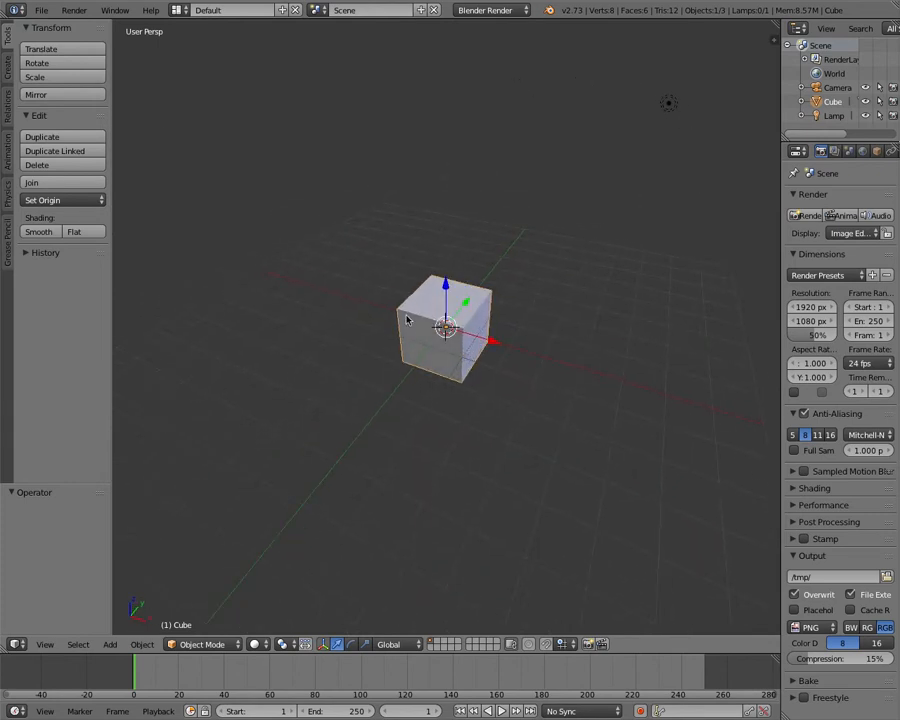
pyautogui.moveTo(332, 232)
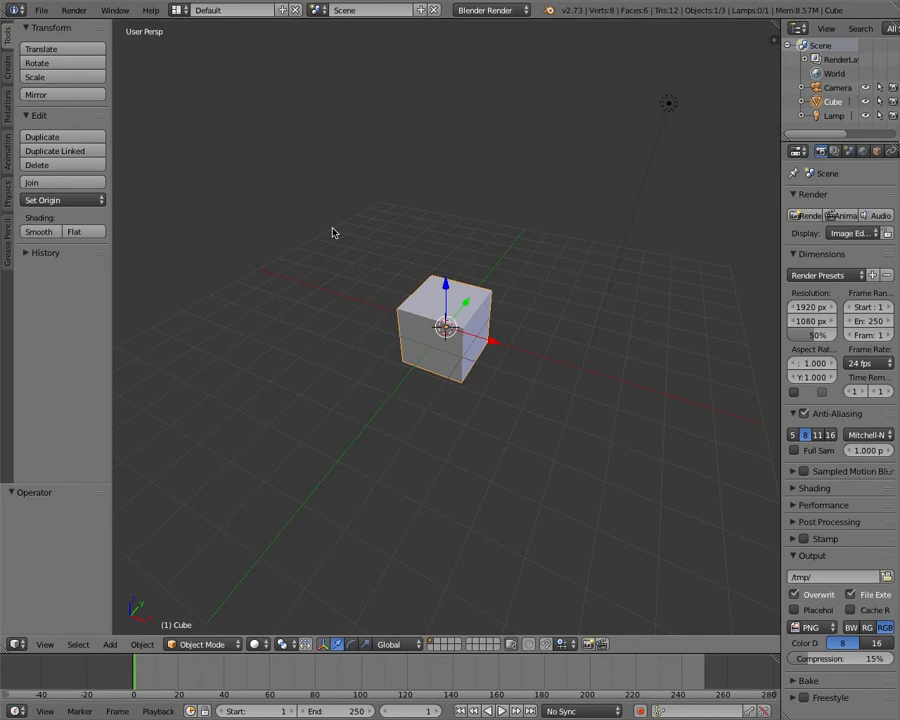
pyautogui.moveTo(420, 324)
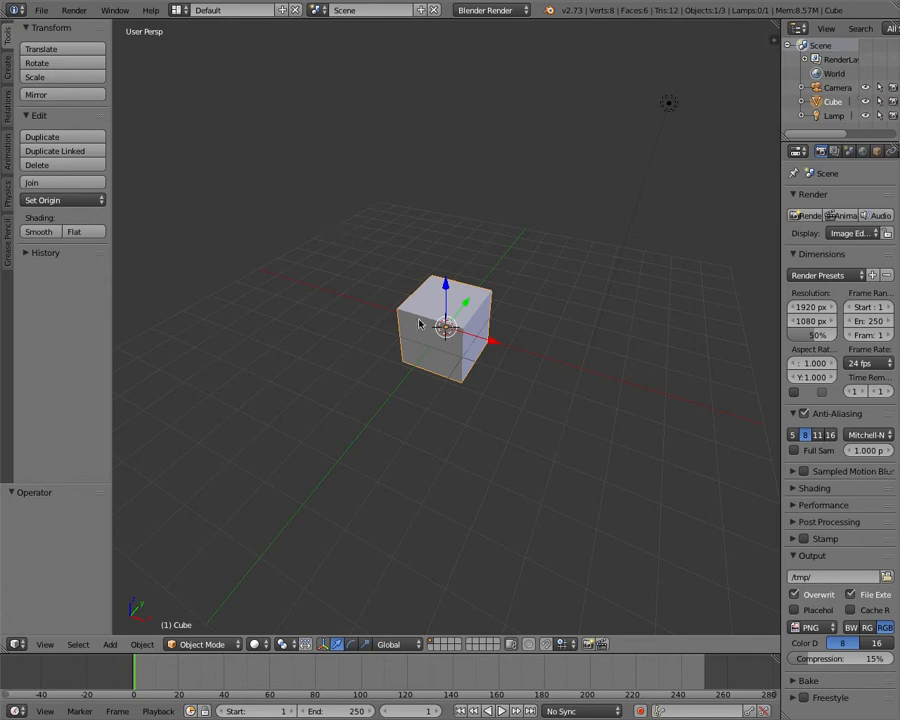
pyautogui.moveTo(432, 300)
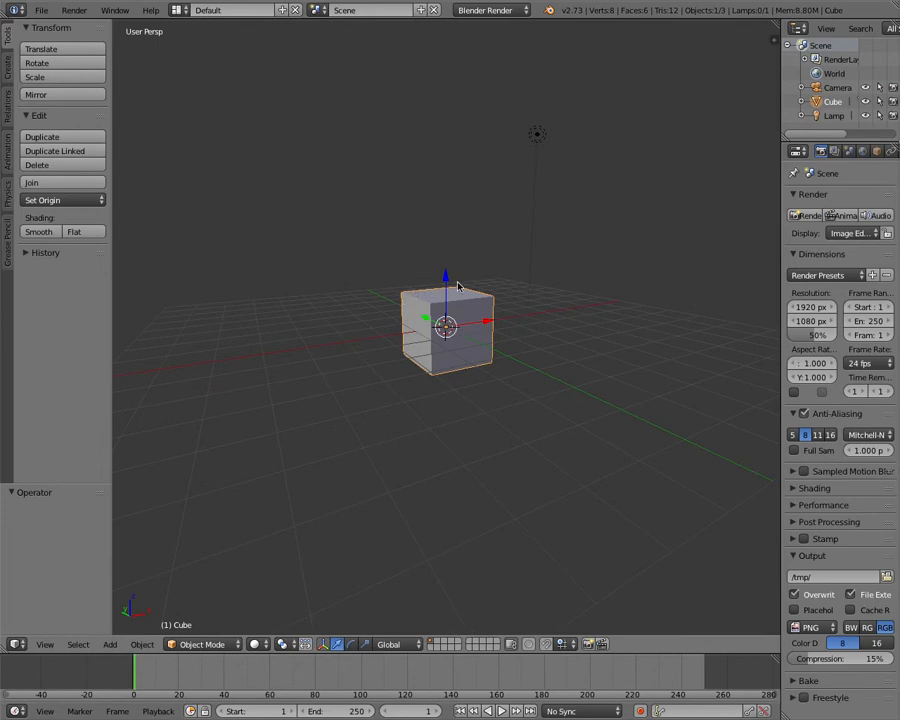
pyautogui.moveTo(510, 320)
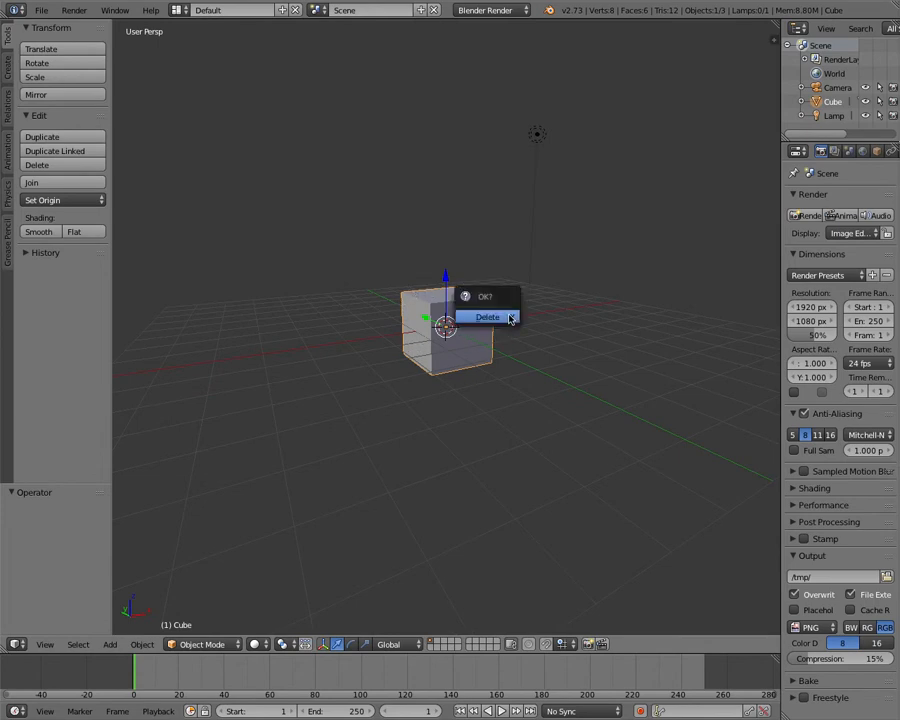
# - Confirm deleting the default cube, leaving only the camera and lamp
pyautogui.click(488, 316)
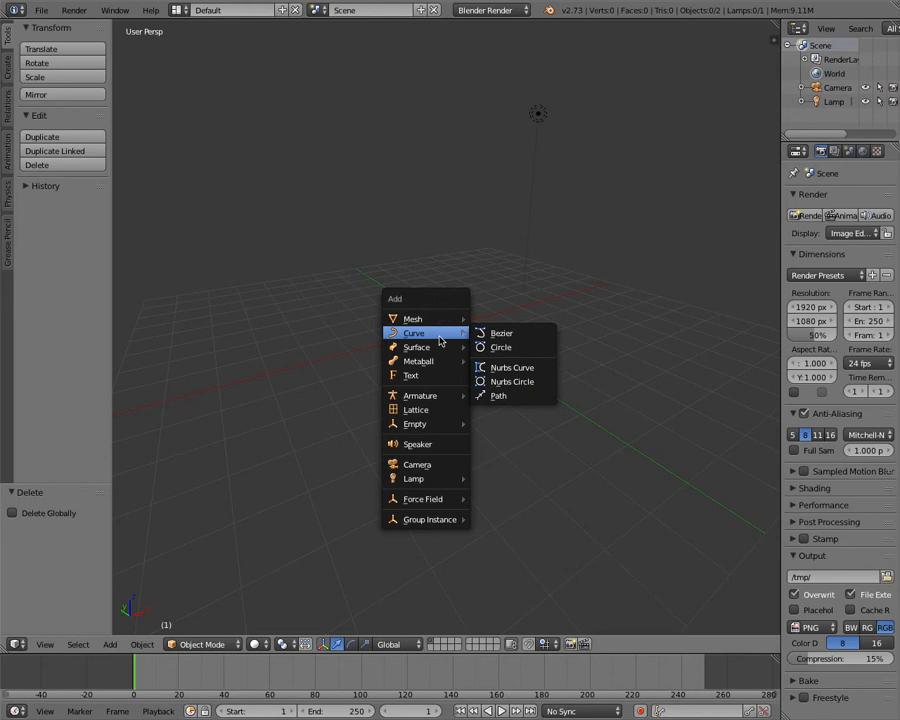
pyautogui.moveTo(412, 332)
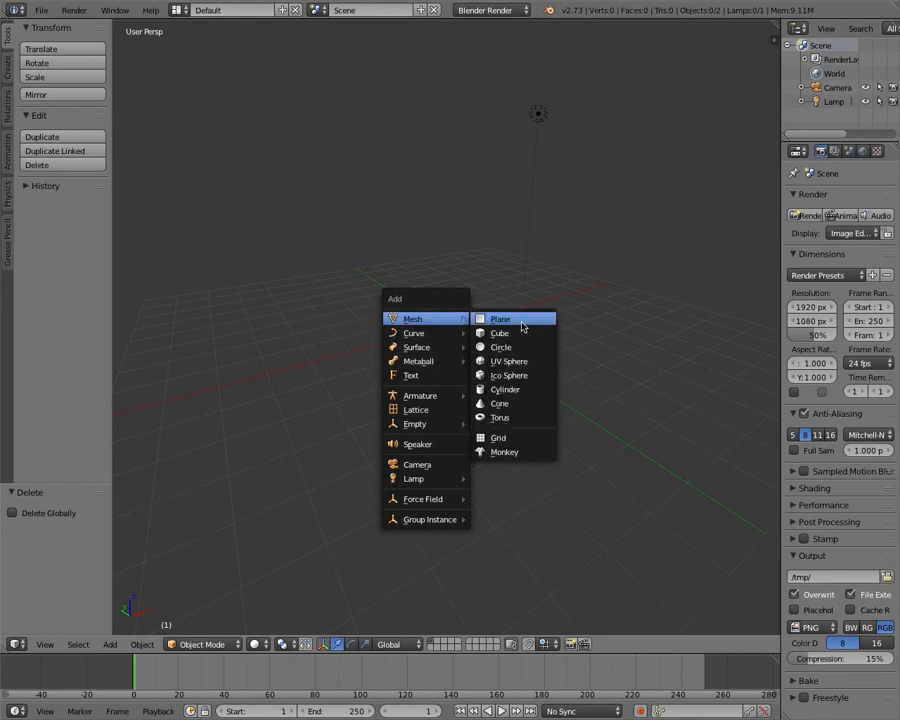
# - Add a Circle mesh where the cube used to be
pyautogui.click(500, 348)
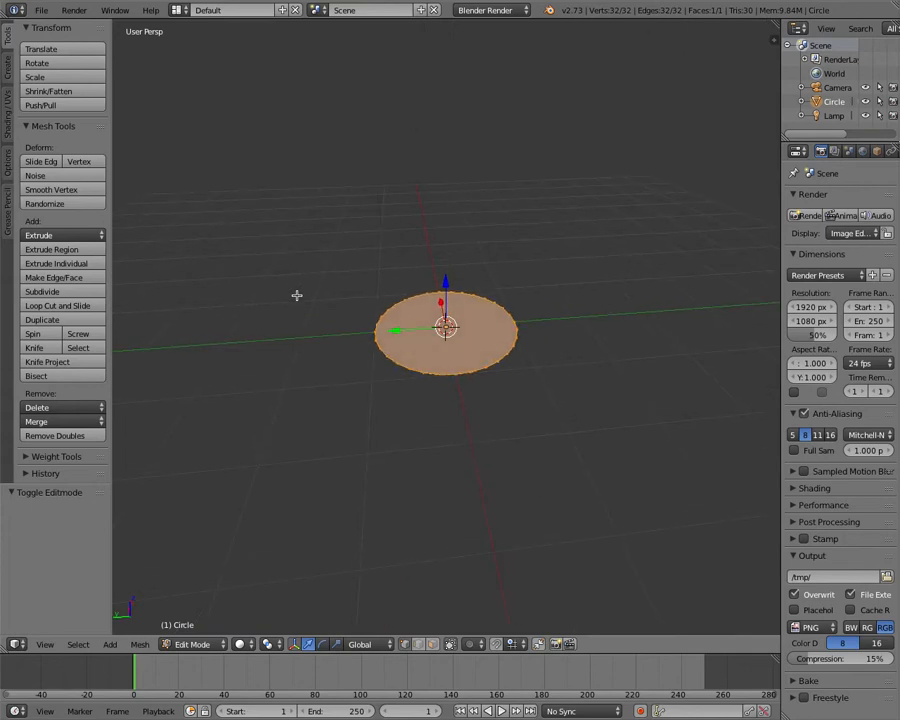
# - Extrude the filled disc upward into a tall open-topped cylinder
pyautogui.click(40, 236)
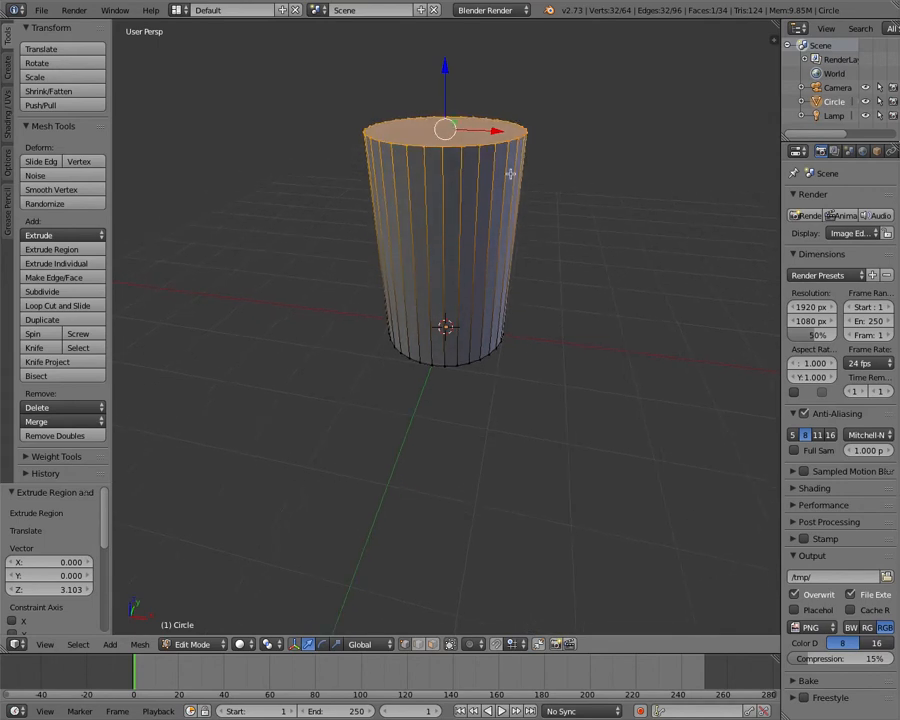
pyautogui.moveTo(512, 158)
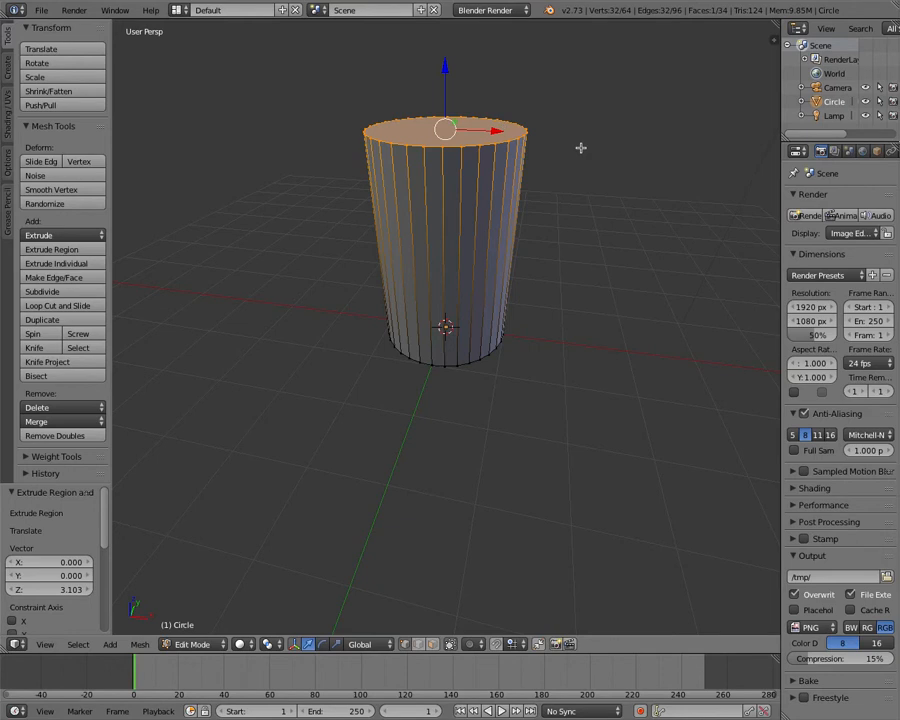
# - Scale the cylinder's top ring down to give it a gentle inward taper
pyautogui.press('s')
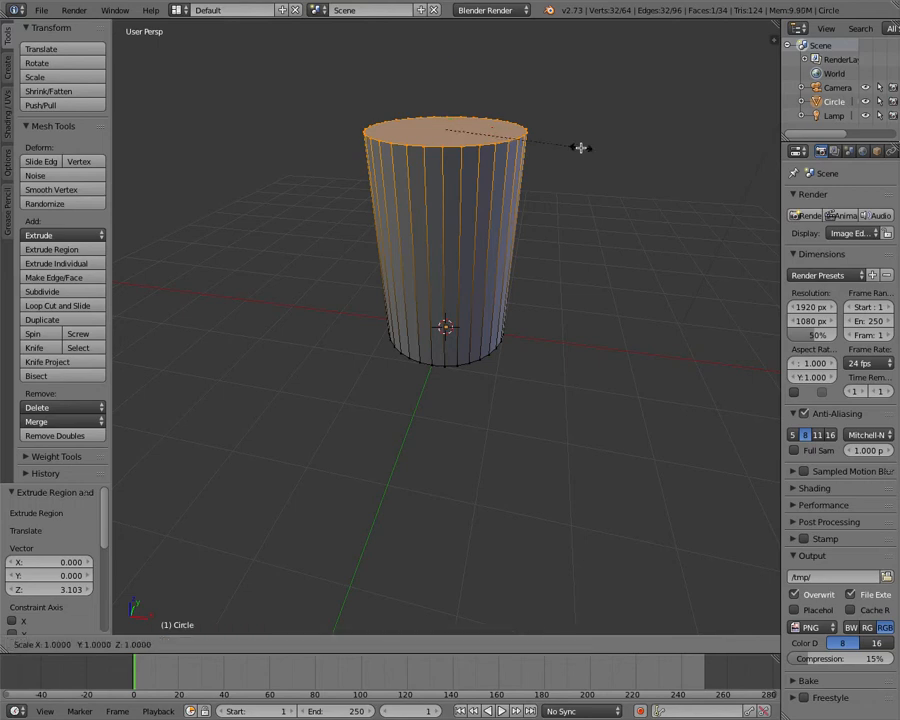
pyautogui.moveTo(612, 164)
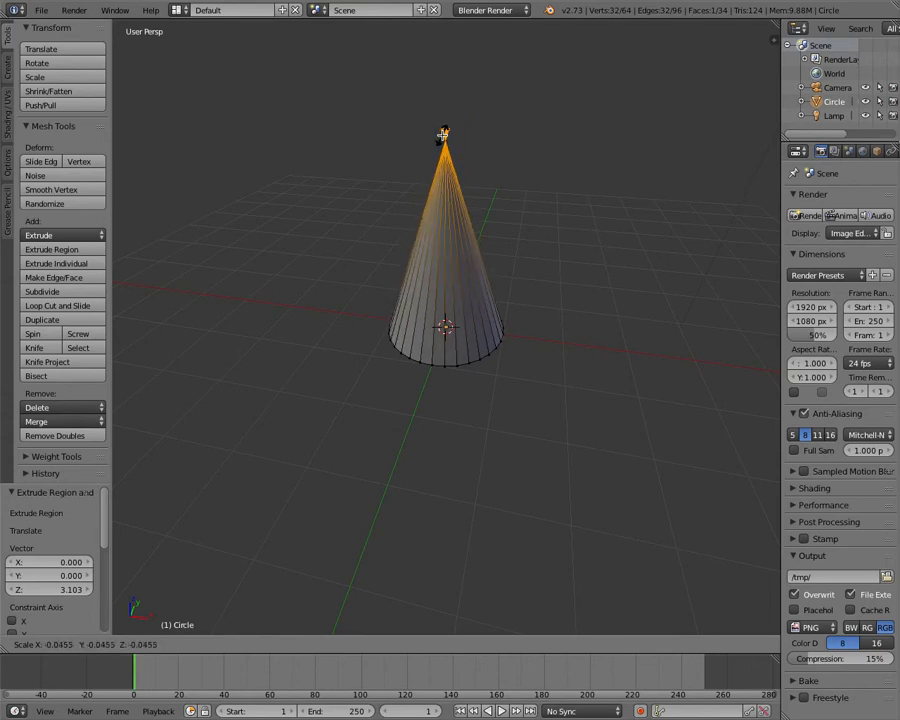
pyautogui.moveTo(444, 136); pyautogui.dragTo(500, 156)
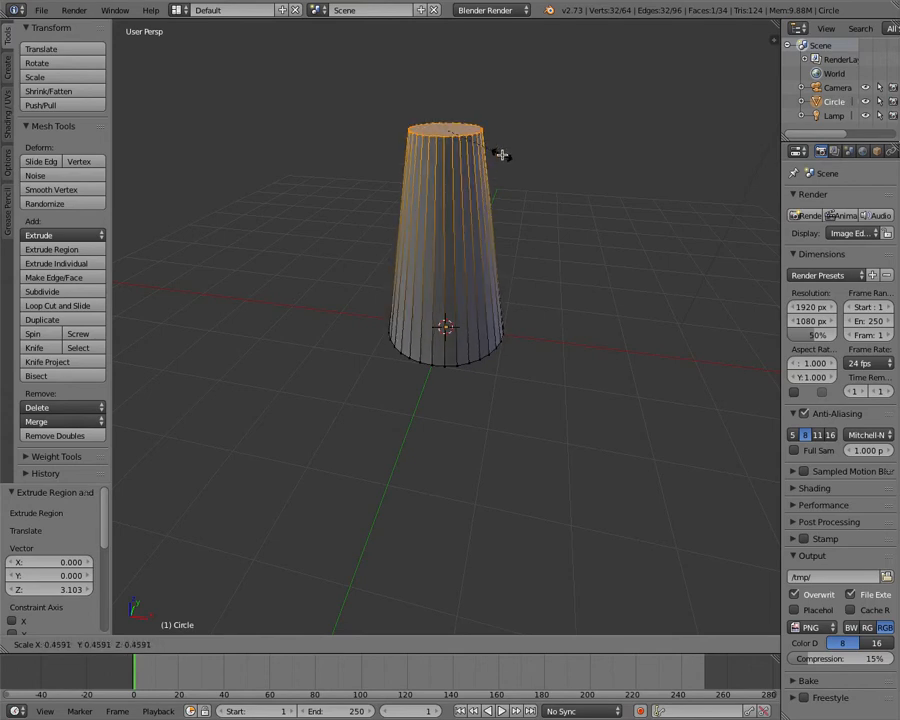
pyautogui.moveTo(500, 156); pyautogui.dragTo(620, 188)
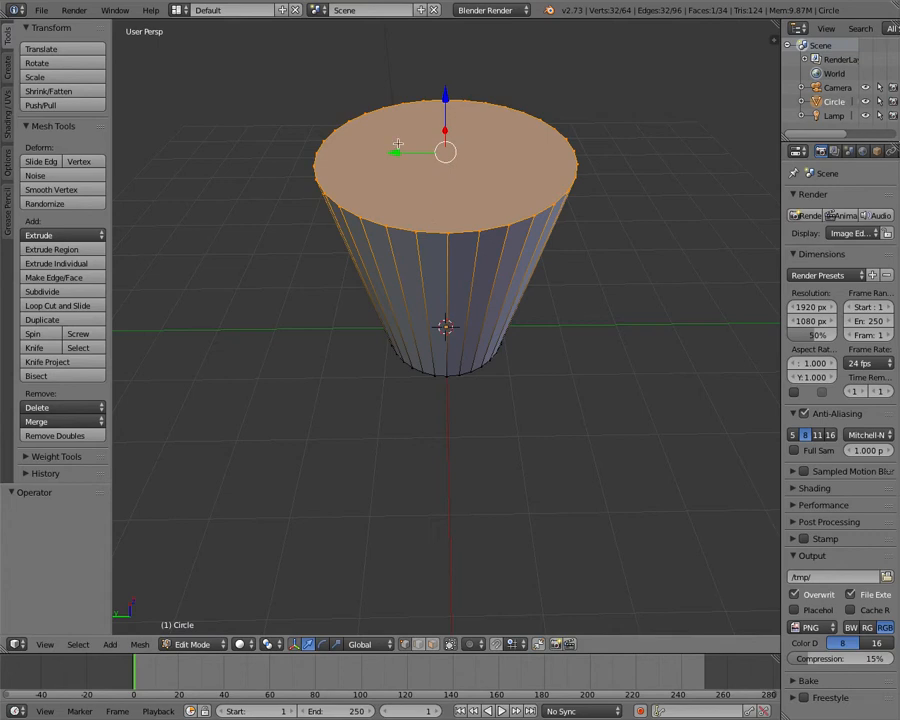
# - Scale the top ring wider than the base so the mesh flares like a cup
pyautogui.press('s')
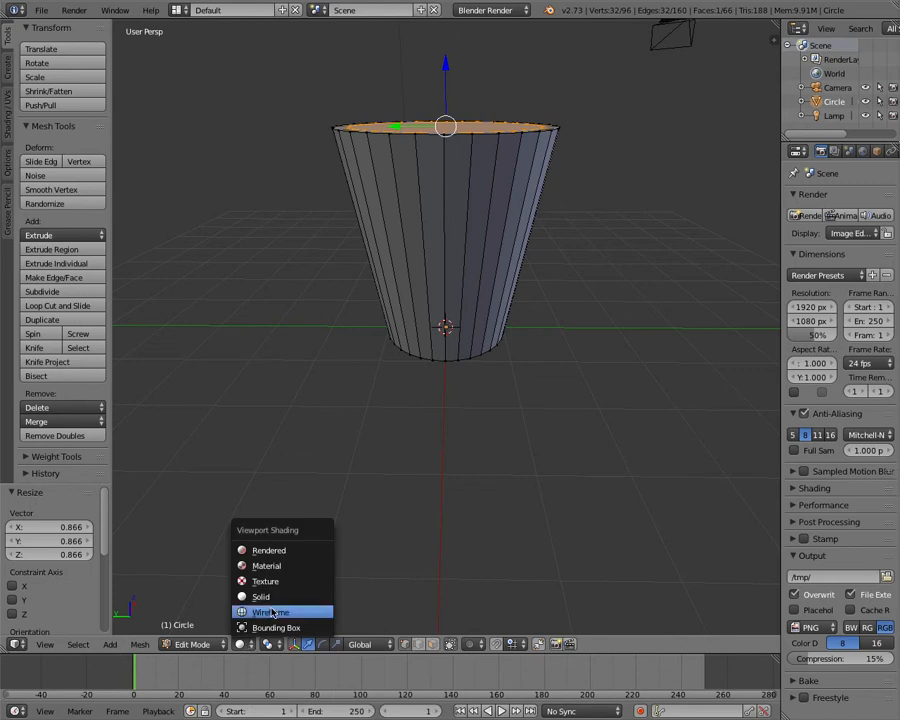
# - Switch to wireframe and extrude the bottom edge loop down to form the hollow interior
pyautogui.click(272, 612)
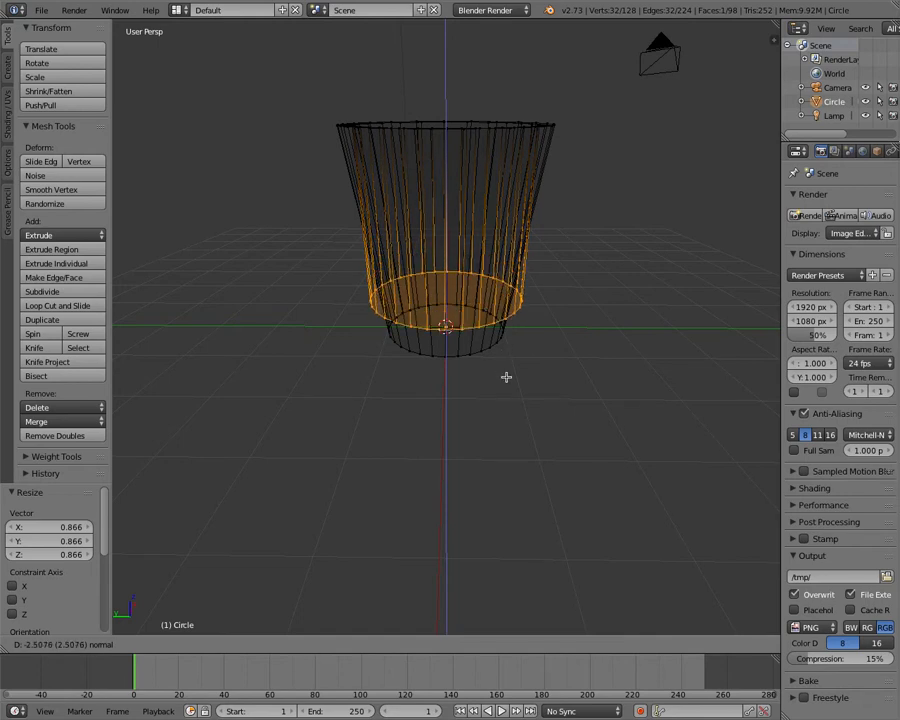
pyautogui.moveTo(508, 384)
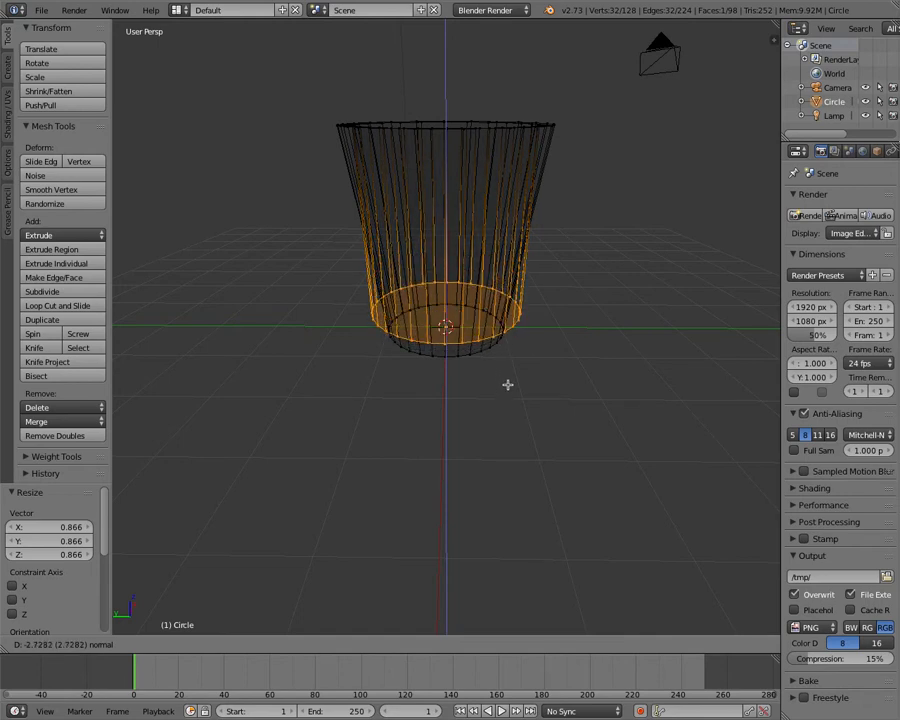
pyautogui.click(38, 236)
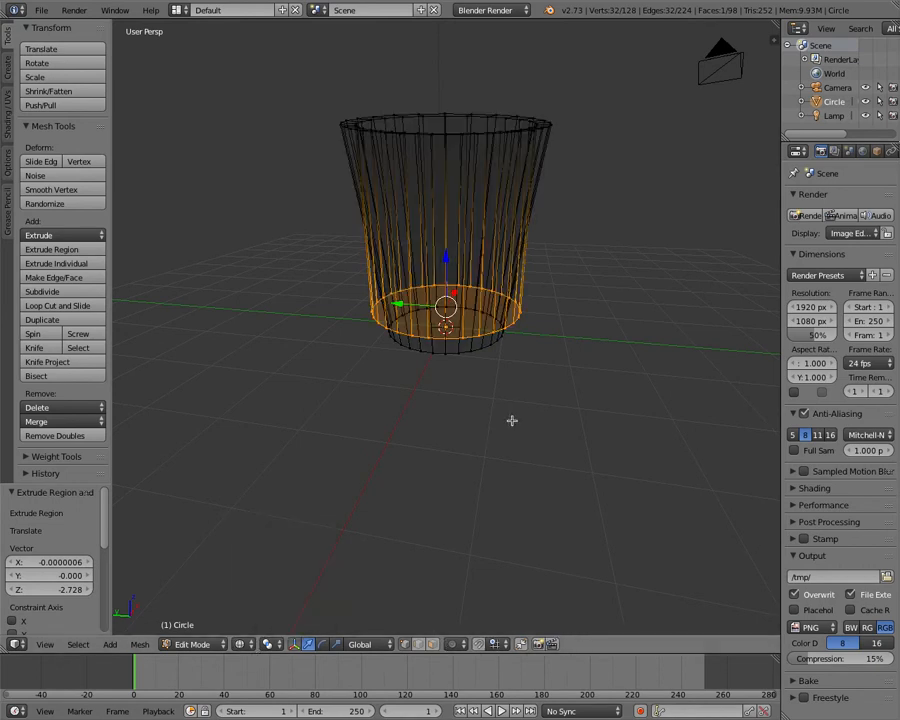
# - Scale the inner bottom loop to about 0.715 to narrow the cup's base
pyautogui.press('s')
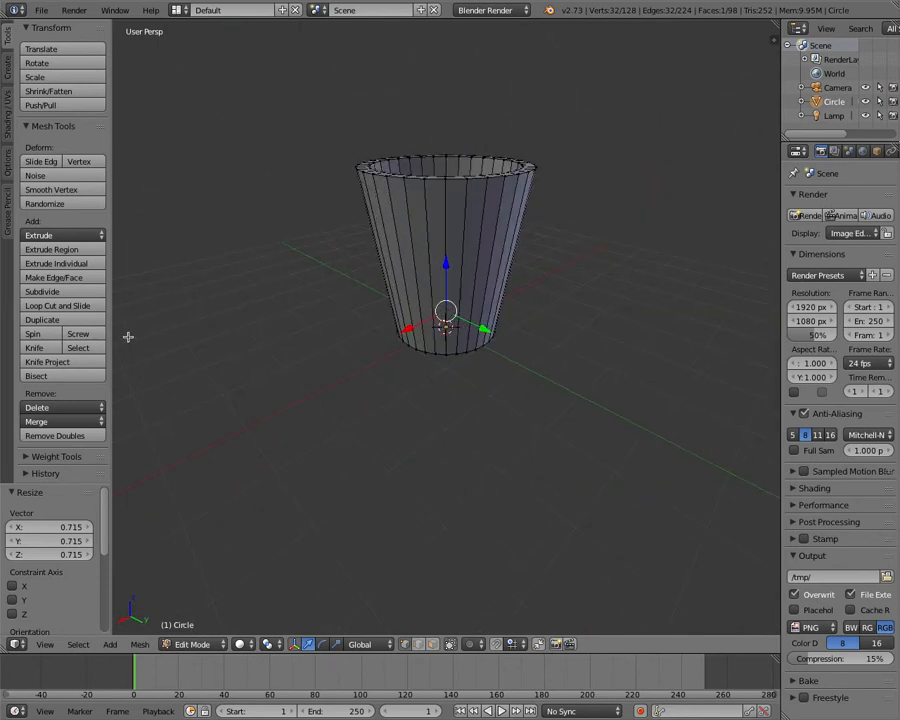
pyautogui.moveTo(42, 292)
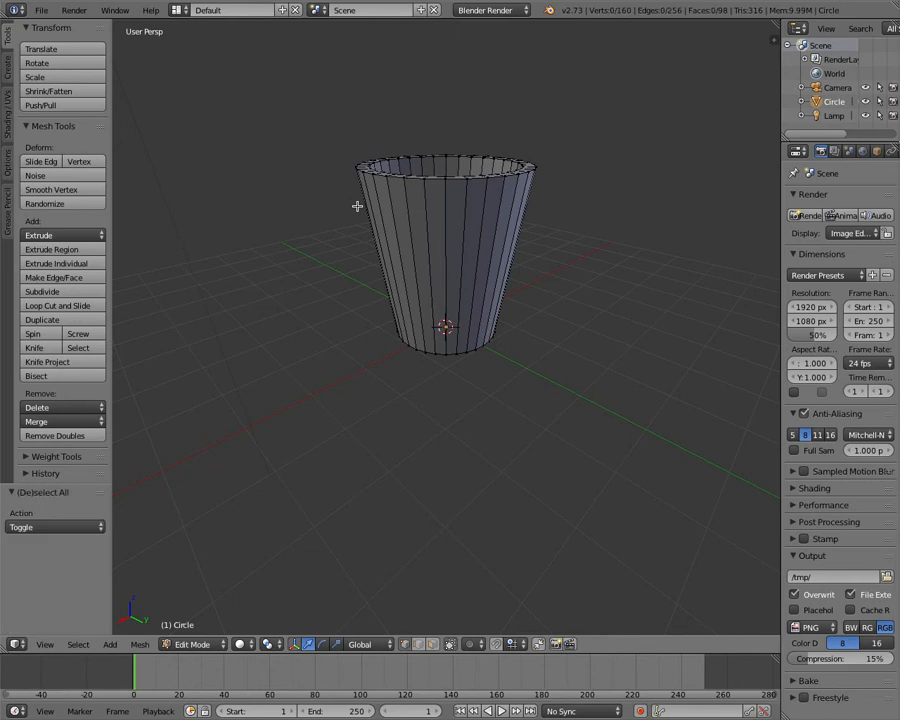
# - Select all, subdivide the cup mesh and apply Smooth shading in Object Mode
pyautogui.press('A')
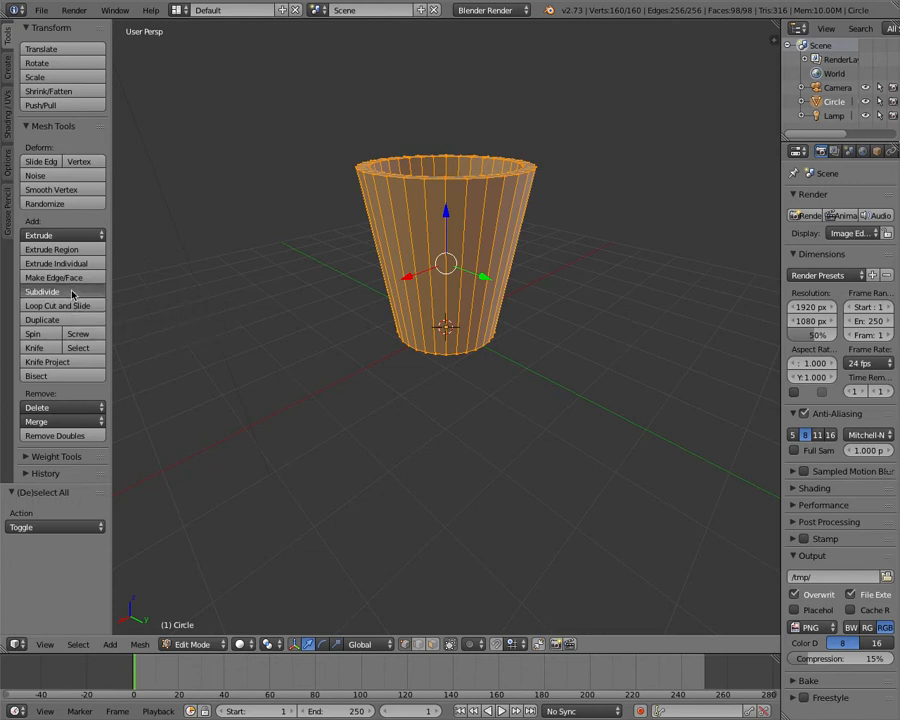
pyautogui.click(42, 292)
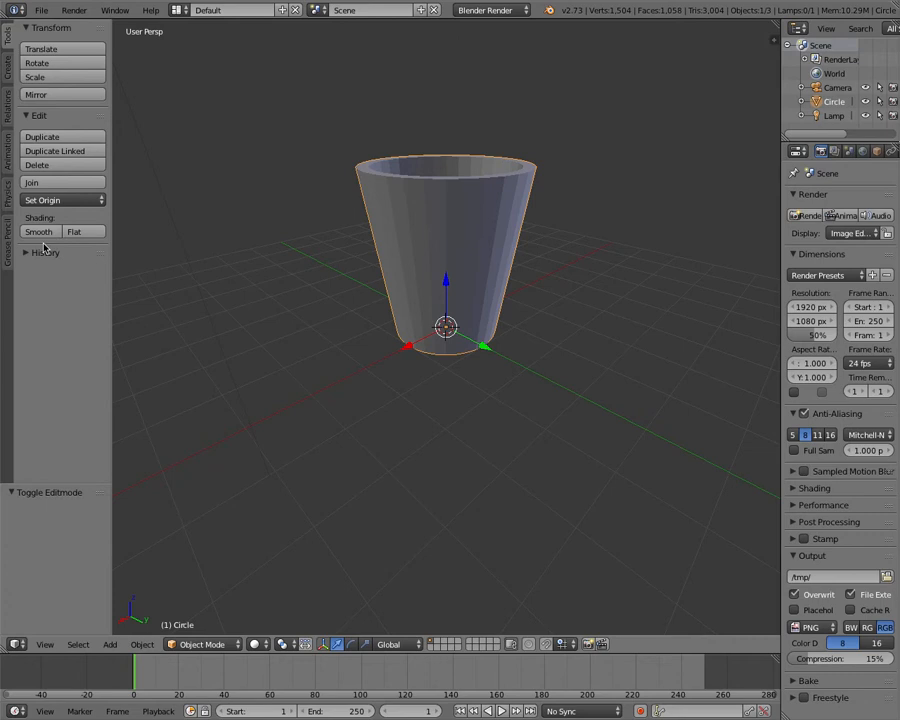
pyautogui.click(38, 232)
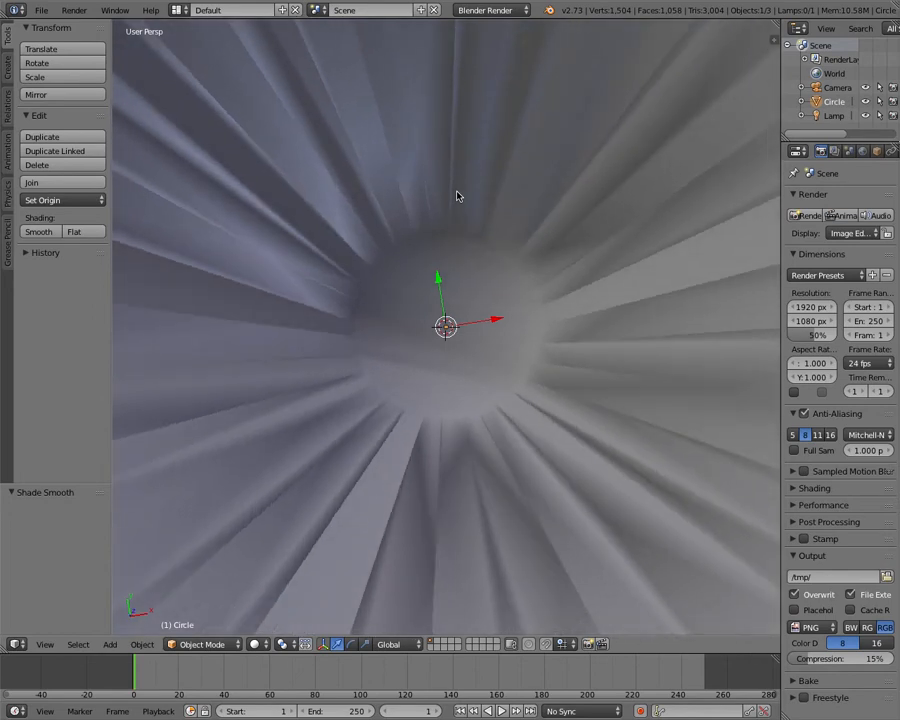
pyautogui.scroll(-3)
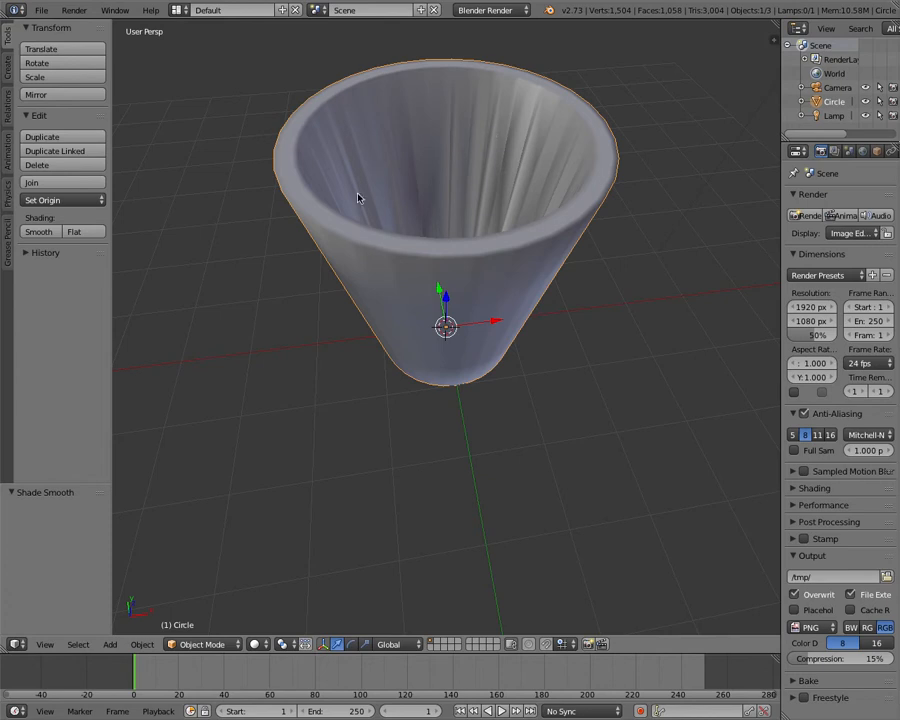
pyautogui.moveTo(368, 158)
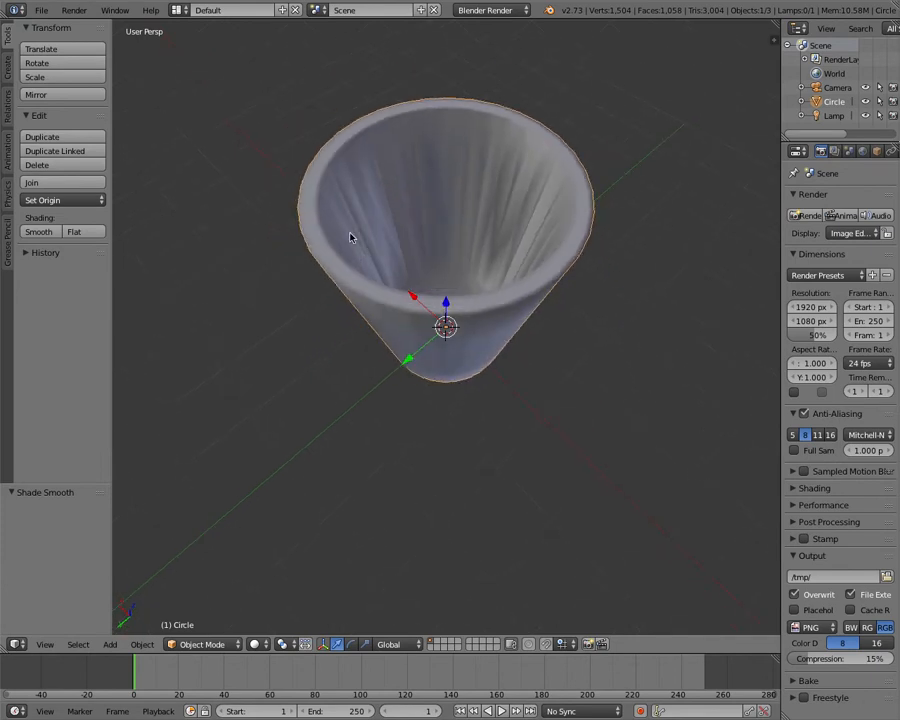
pyautogui.moveTo(444, 250); pyautogui.dragTo(444, 330)
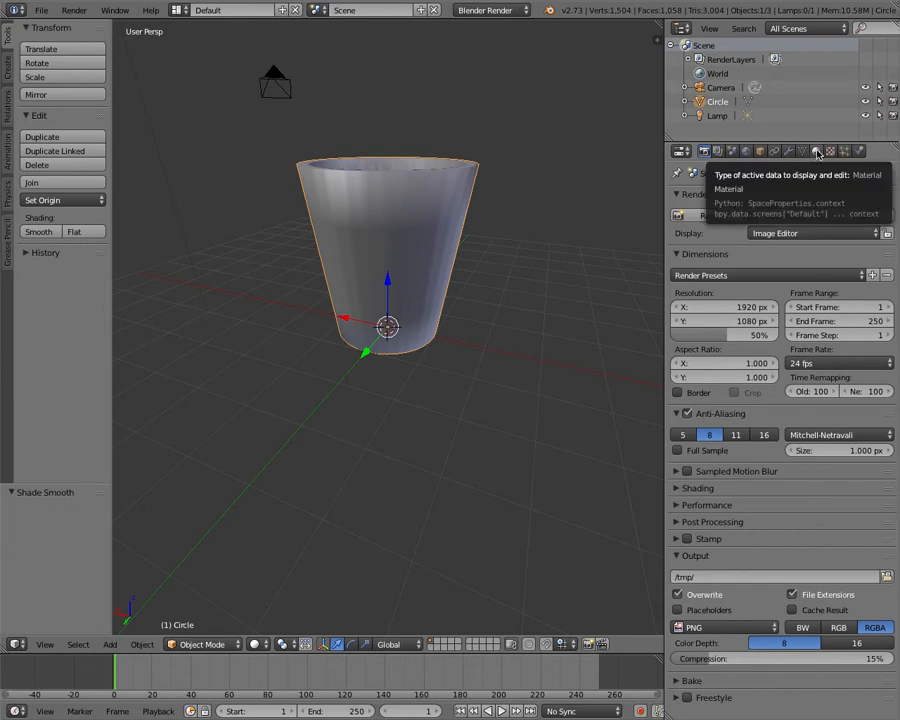
# - Create a new material and set its Diffuse colour to bright green
pyautogui.click(816, 152)
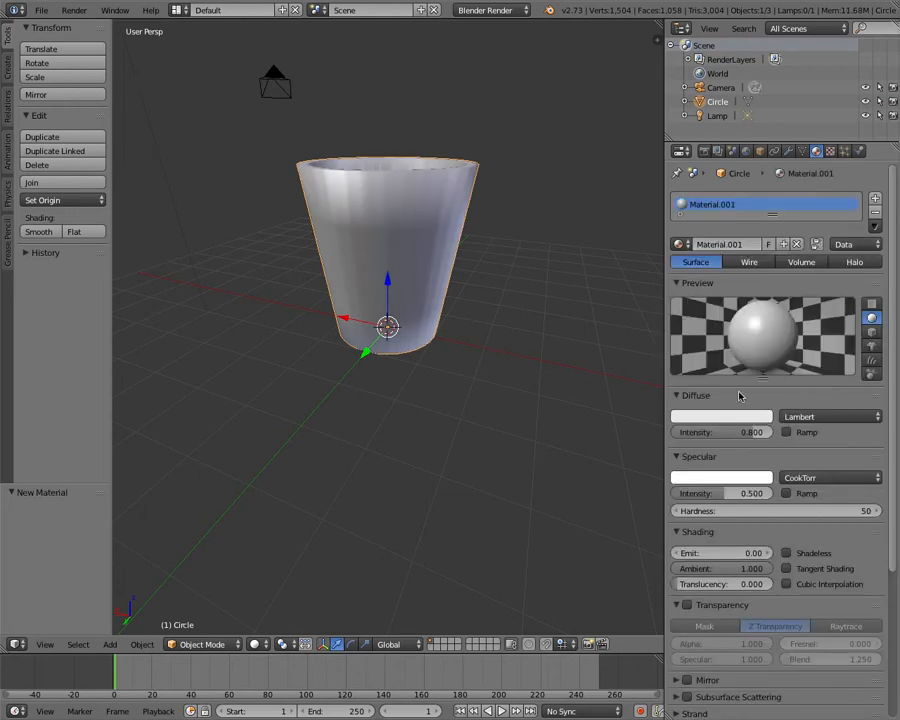
pyautogui.scroll(-3)
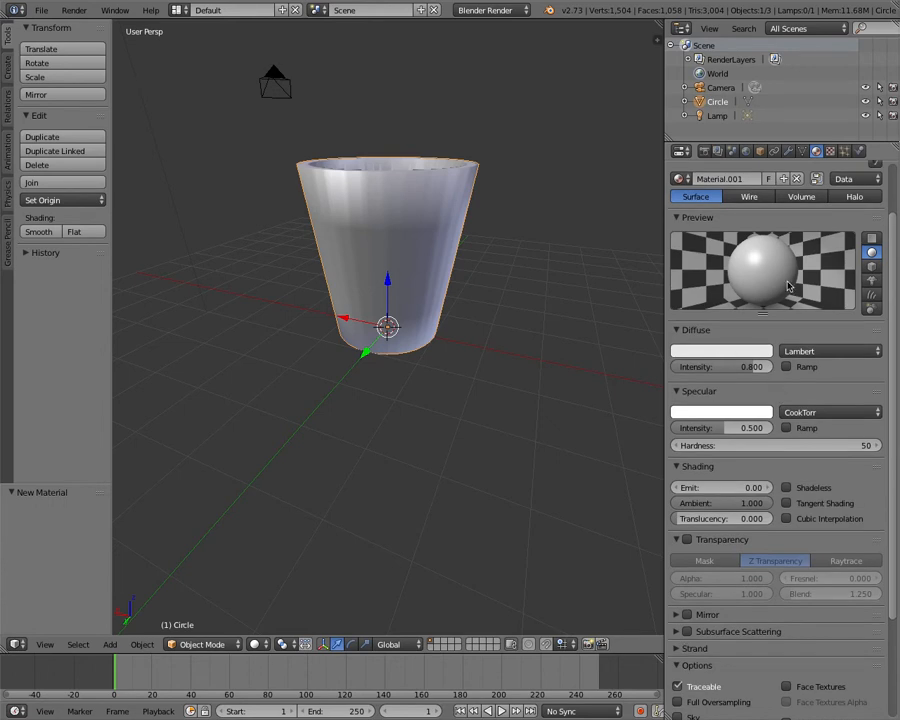
pyautogui.moveTo(678, 294)
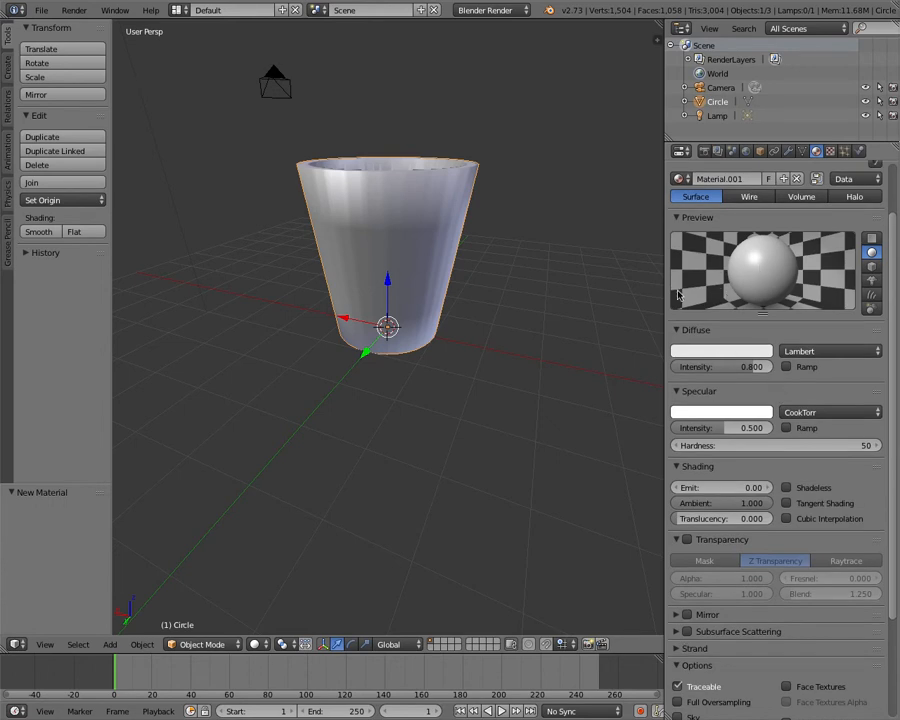
pyautogui.moveTo(744, 356)
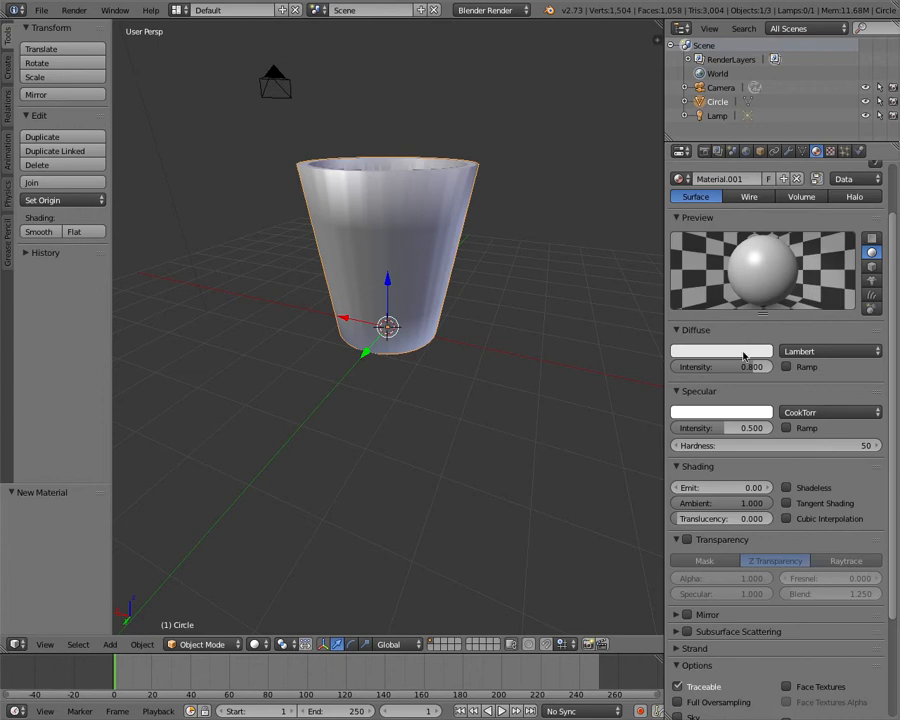
pyautogui.click(720, 350)
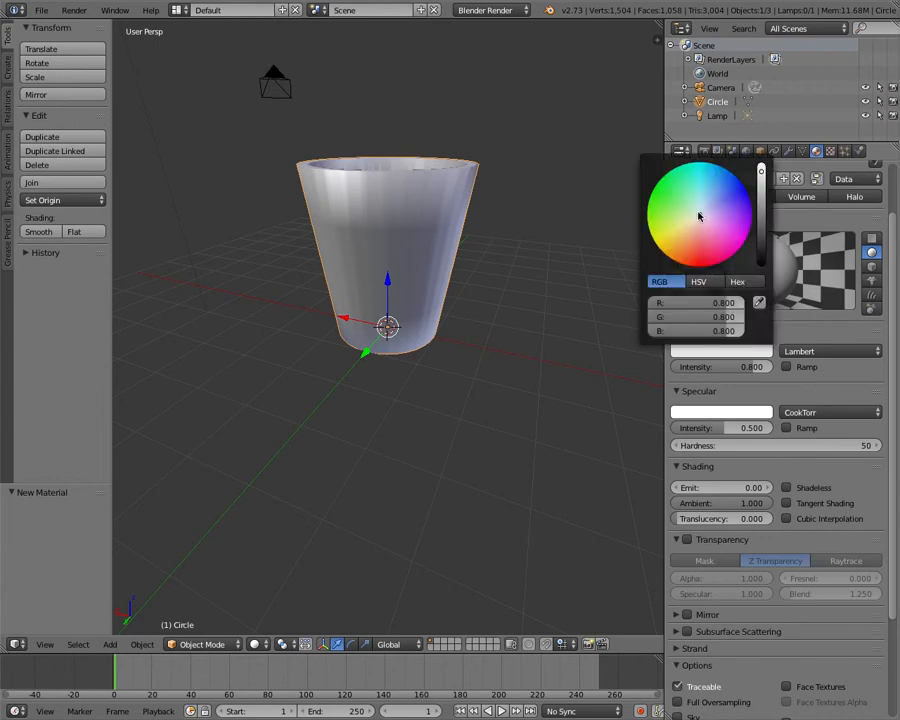
pyautogui.click(650, 198)
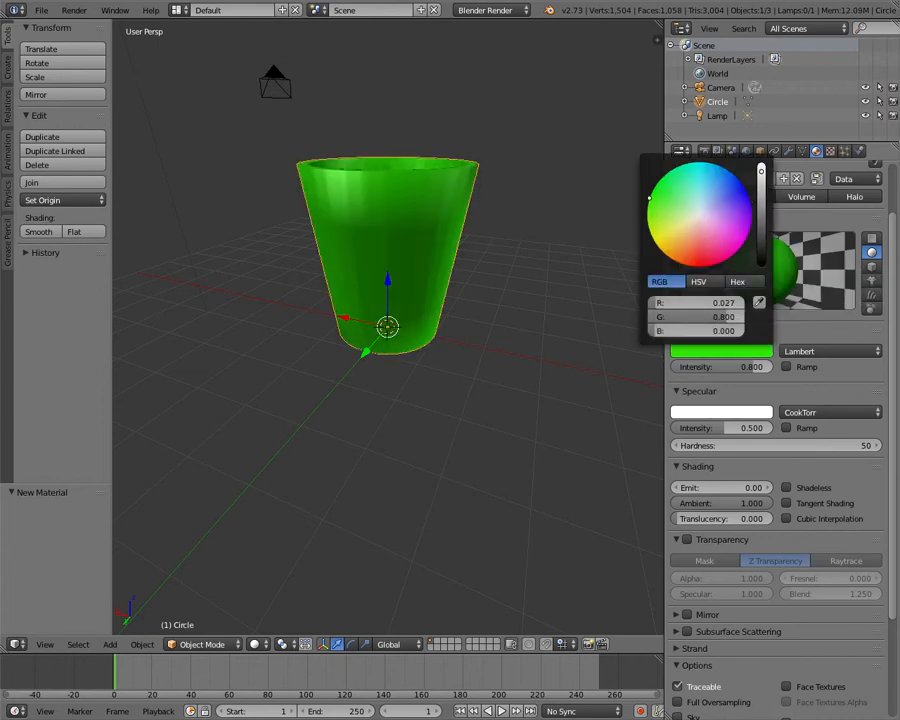
pyautogui.click(698, 238)
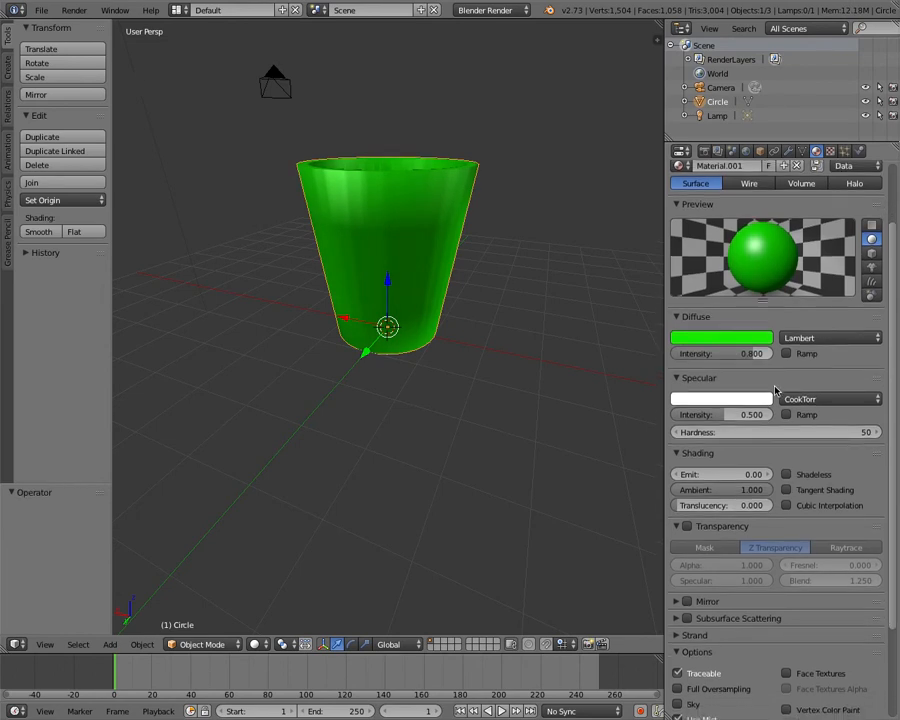
pyautogui.click(788, 352)
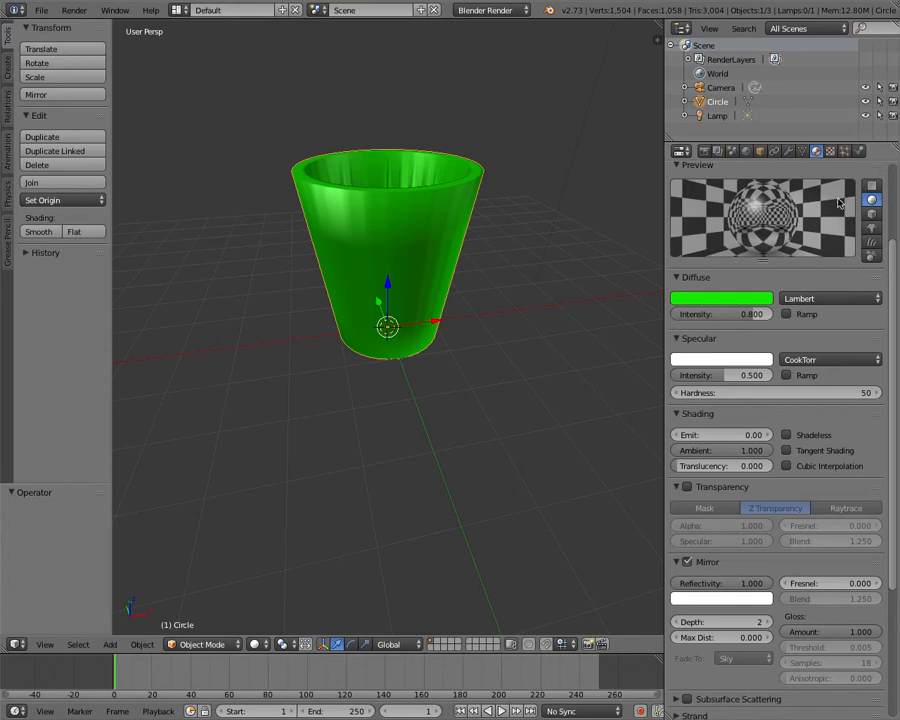
pyautogui.moveTo(768, 424)
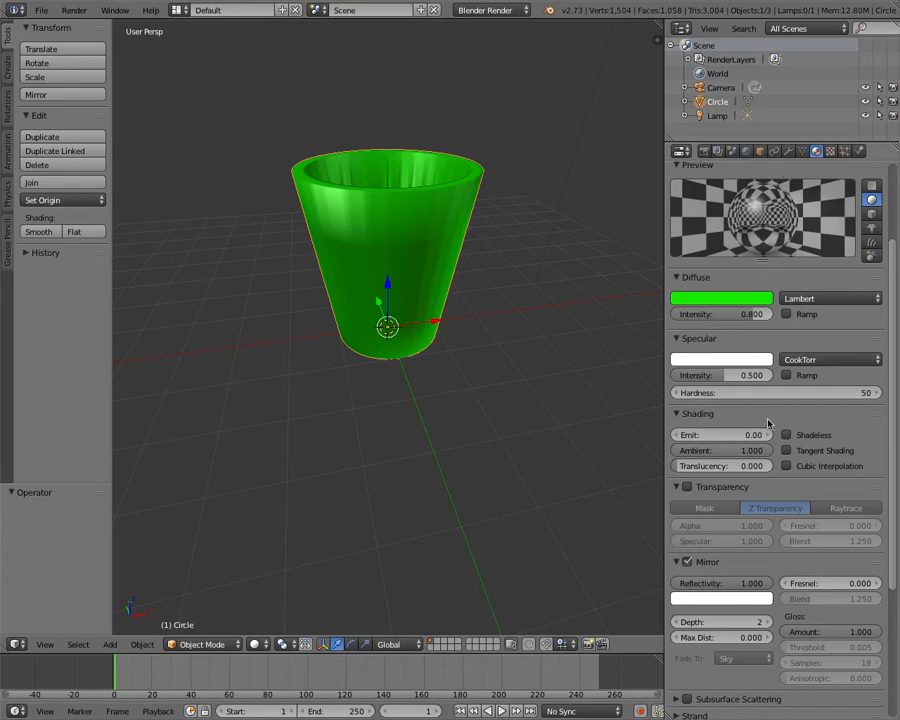
pyautogui.scroll(-3)
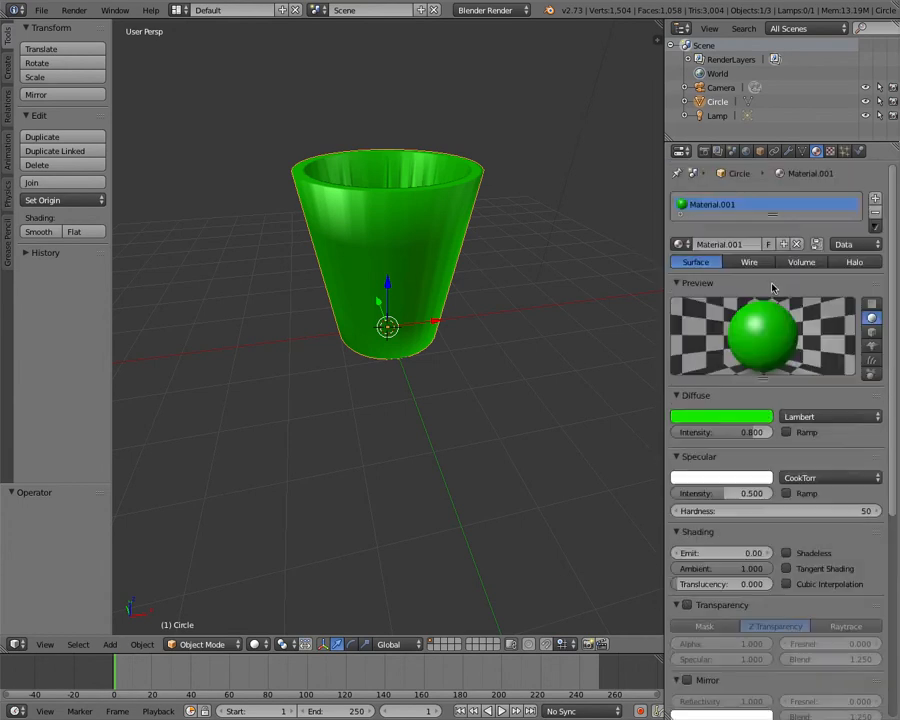
pyautogui.moveTo(728, 244)
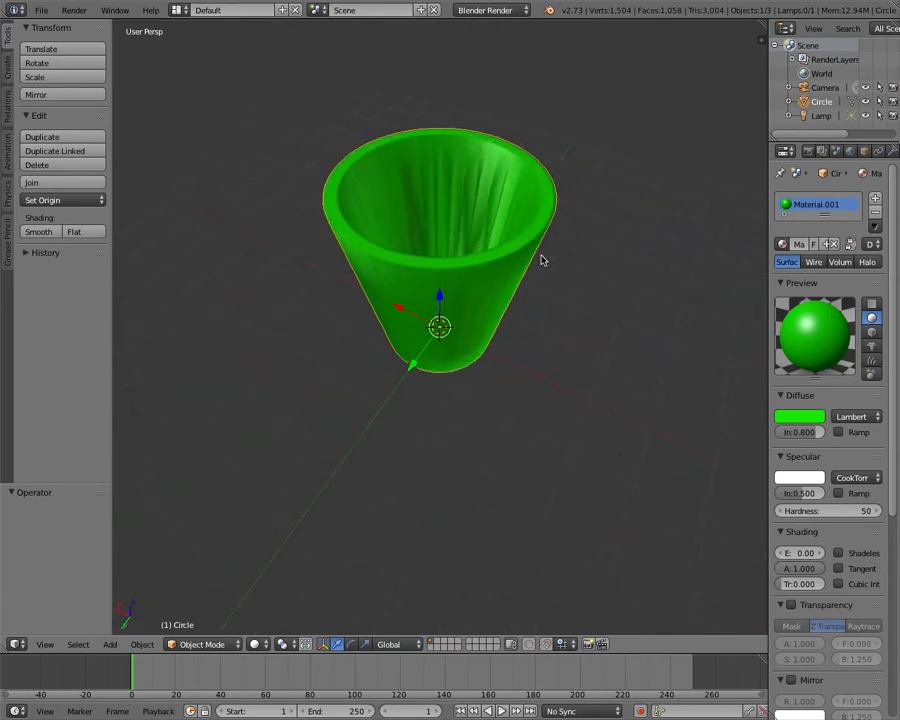
pyautogui.moveTo(440, 330); pyautogui.dragTo(440, 300)
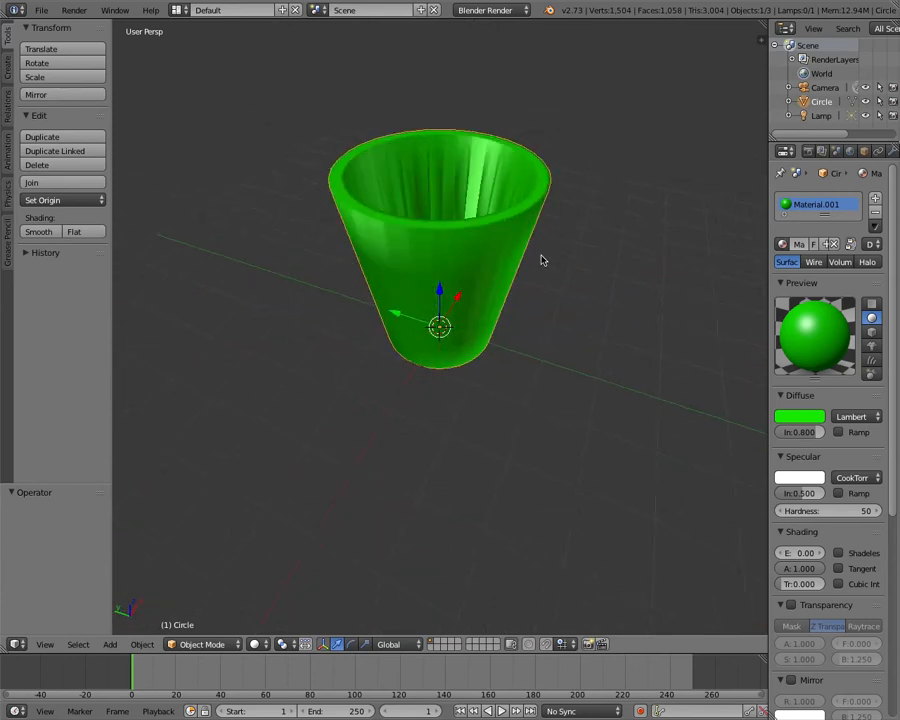